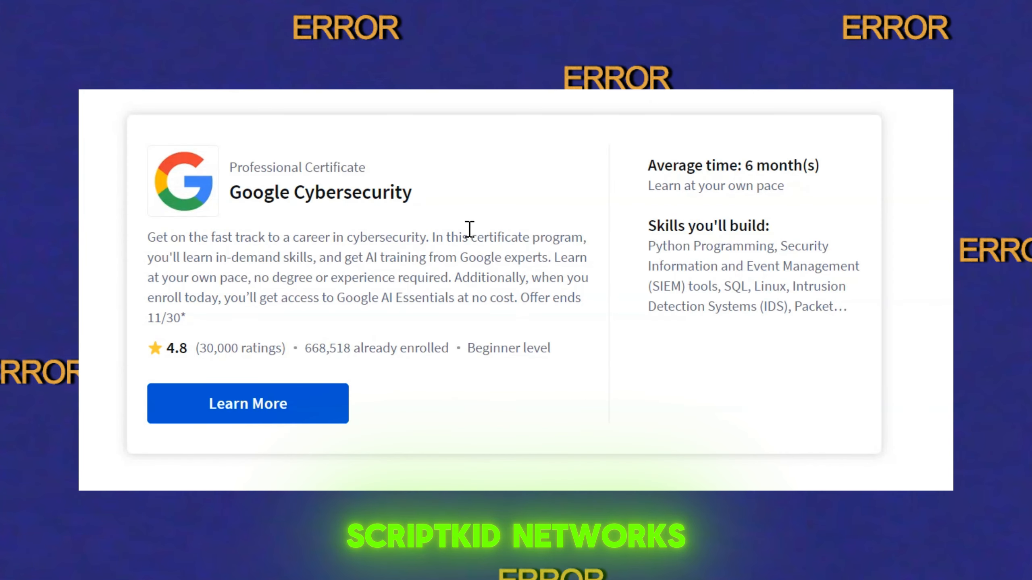
Step: Select the word 'Python' in the Google Cybersecurity card's 'Skills you'll build' list
{"action": "double_click", "coordinate": [664, 246]}
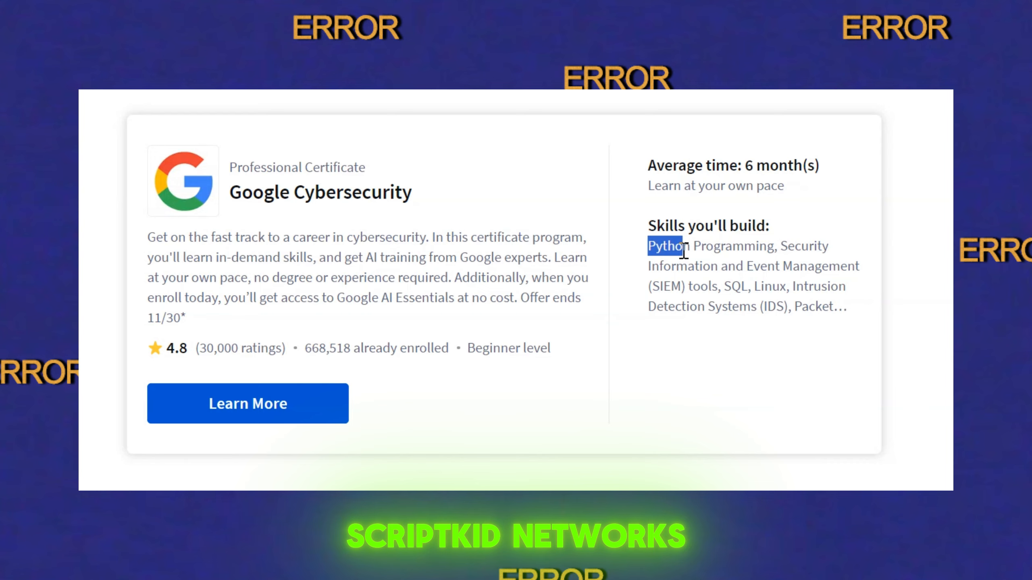